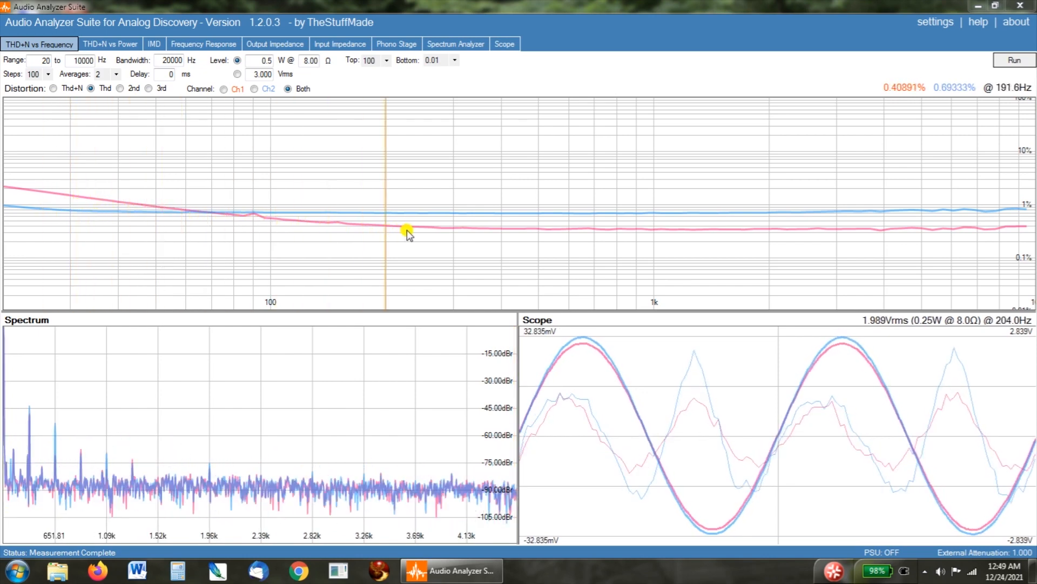
# Step: Drag the THD+N marker from about 6 kHz down to 51 Hz, reading Ch1/Ch2 THD
pyautogui.moveTo(407, 230); pyautogui.dragTo(449, 230)
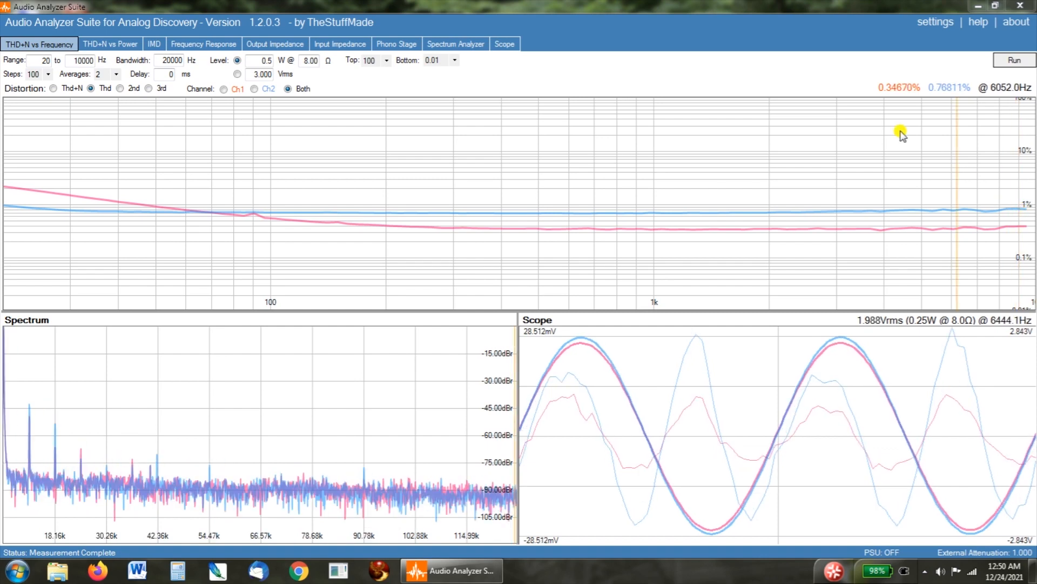
pyautogui.moveTo(330, 218)
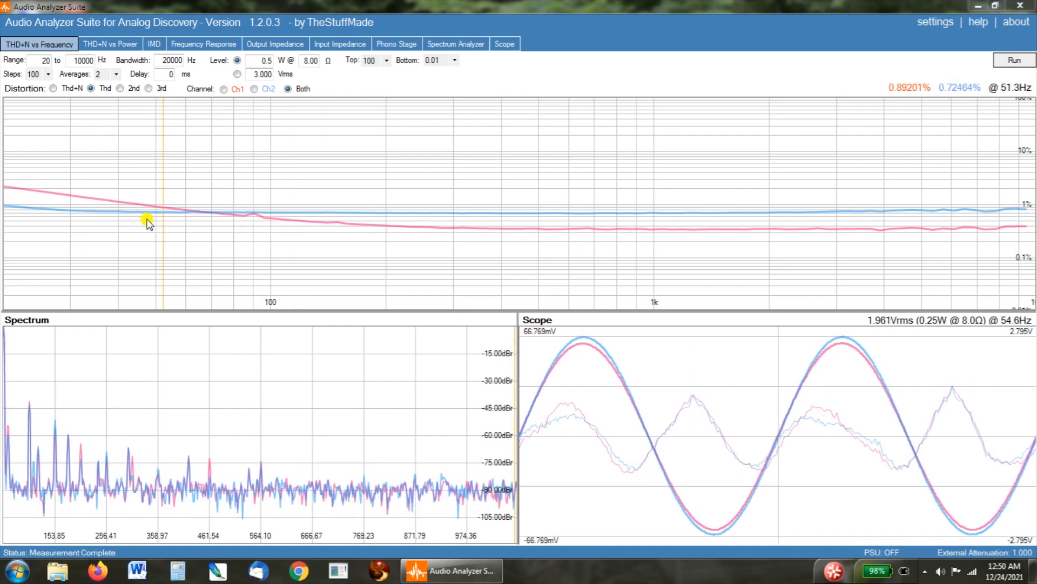
pyautogui.moveTo(159, 220); pyautogui.dragTo(10, 210)
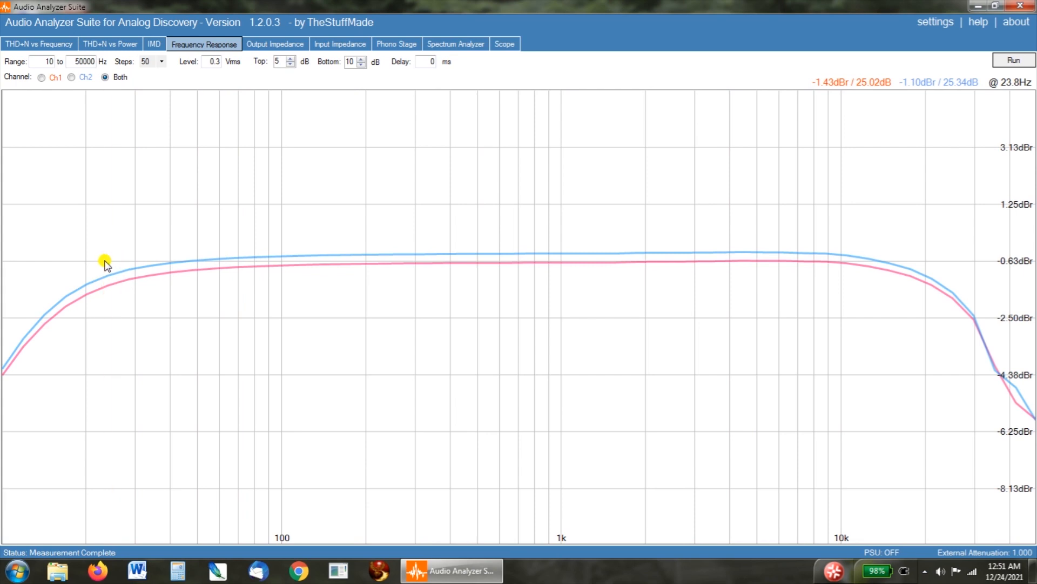
pyautogui.moveTo(98, 268)
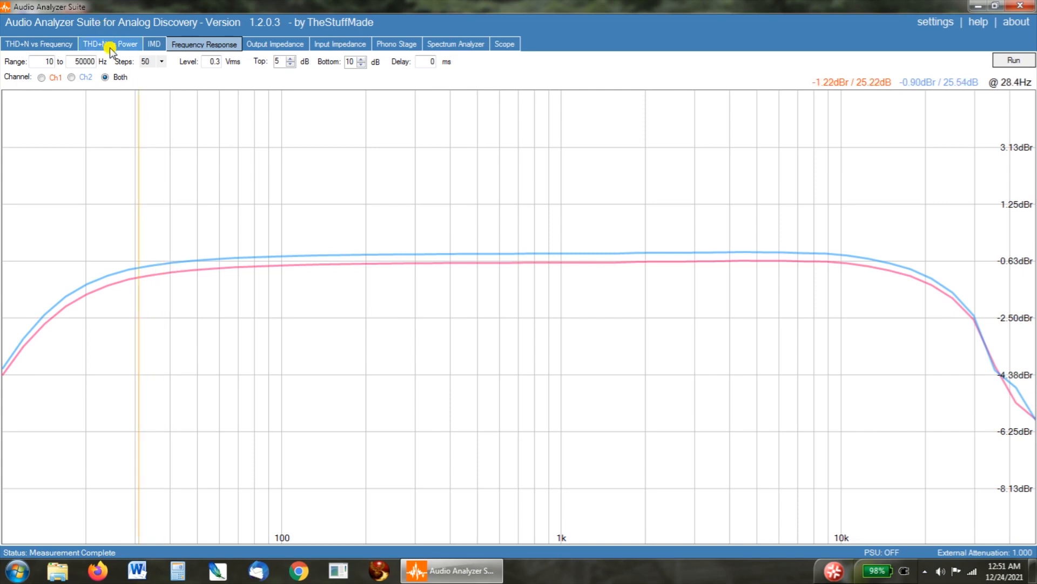
# Step: Switch to the THD+N vs Power test (1 kHz, 10 mW–10 W into 8 Ω)
pyautogui.click(109, 44)
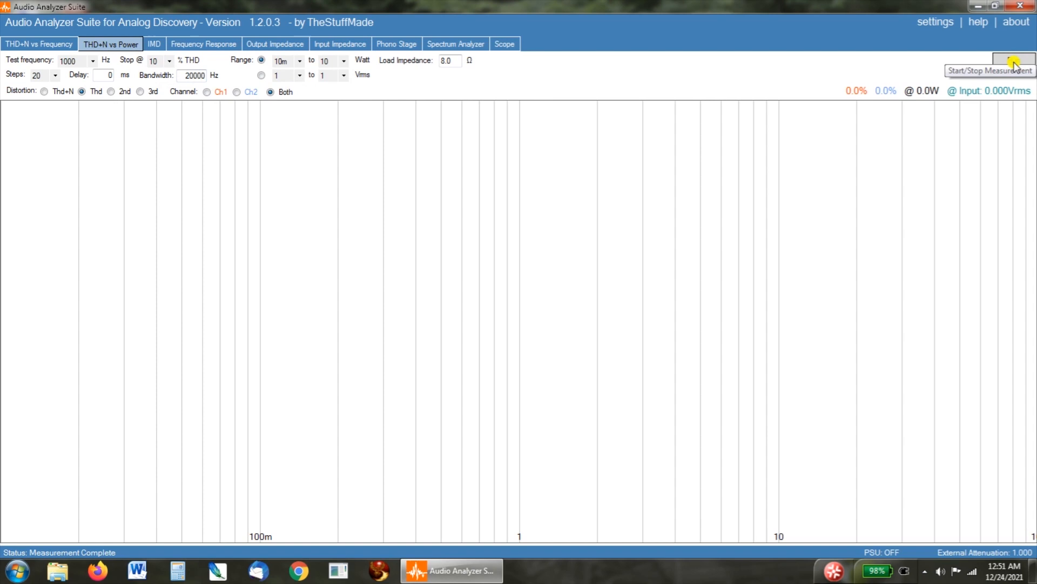
# Step: Run the THD+N vs power sweep and read both channels' distortion near 0.1 W
pyautogui.click(1013, 60)
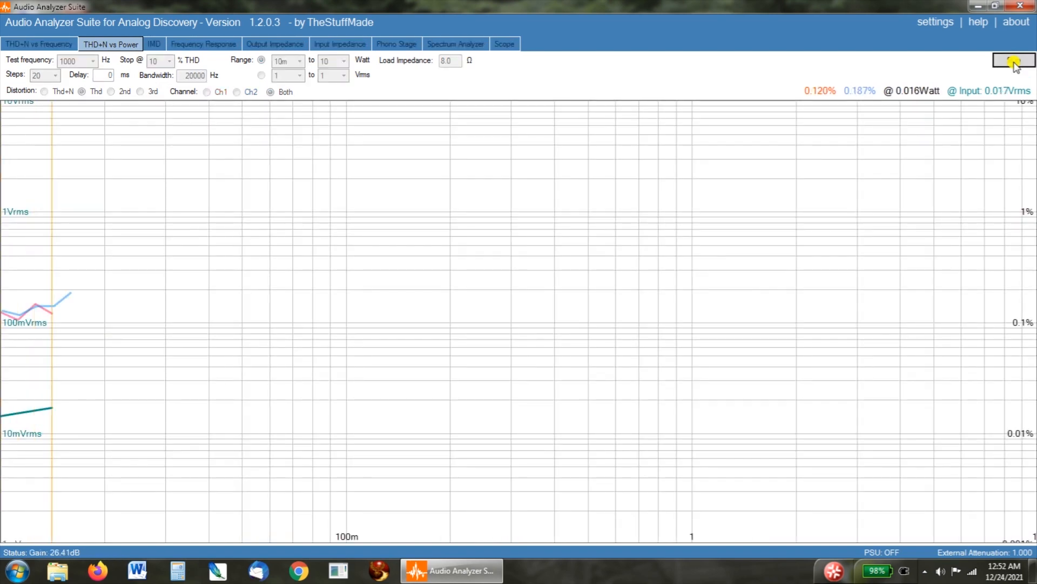
pyautogui.click(1012, 60)
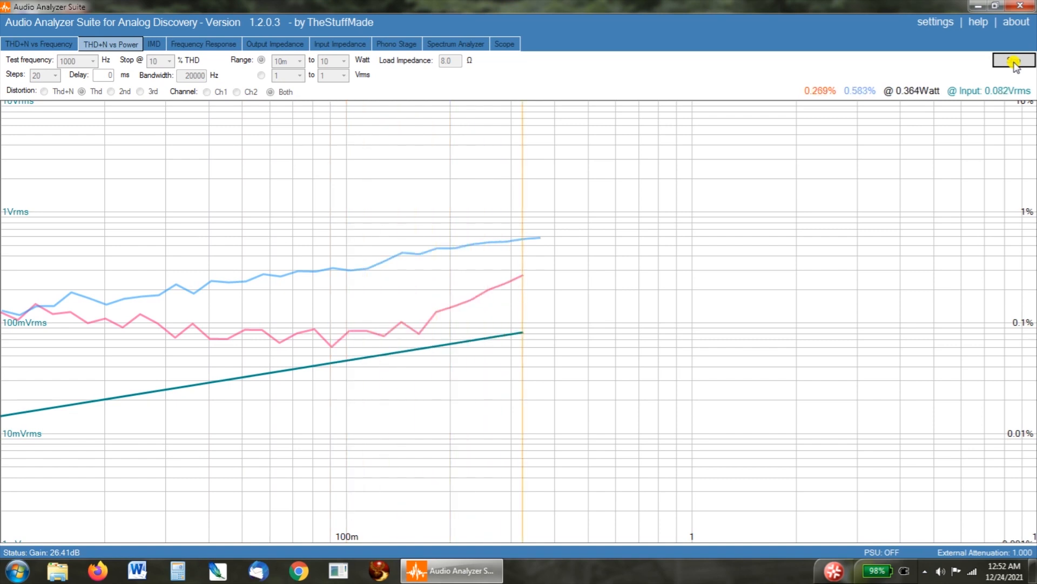
pyautogui.click(1013, 60)
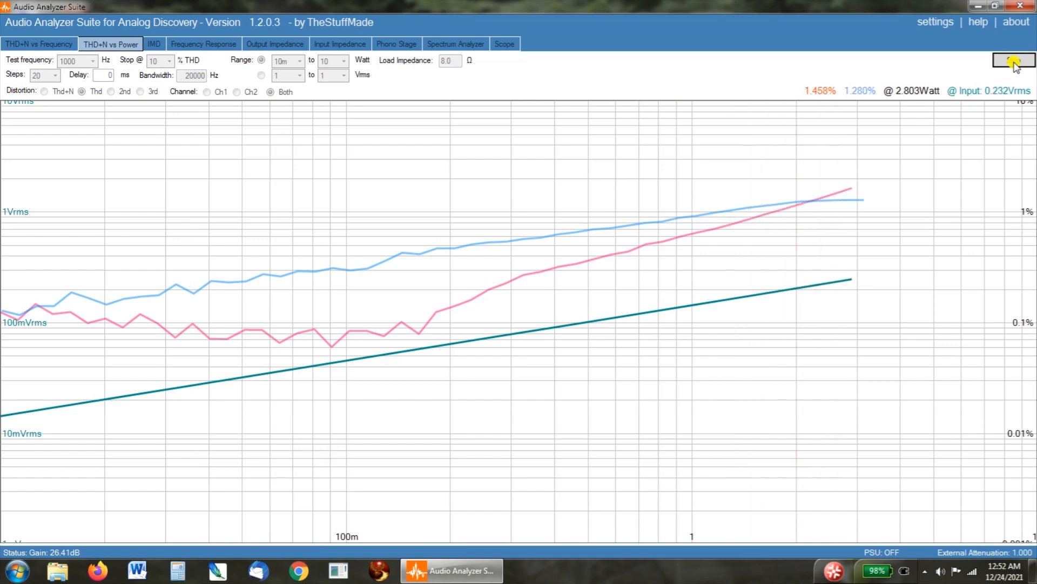
pyautogui.click(1013, 60)
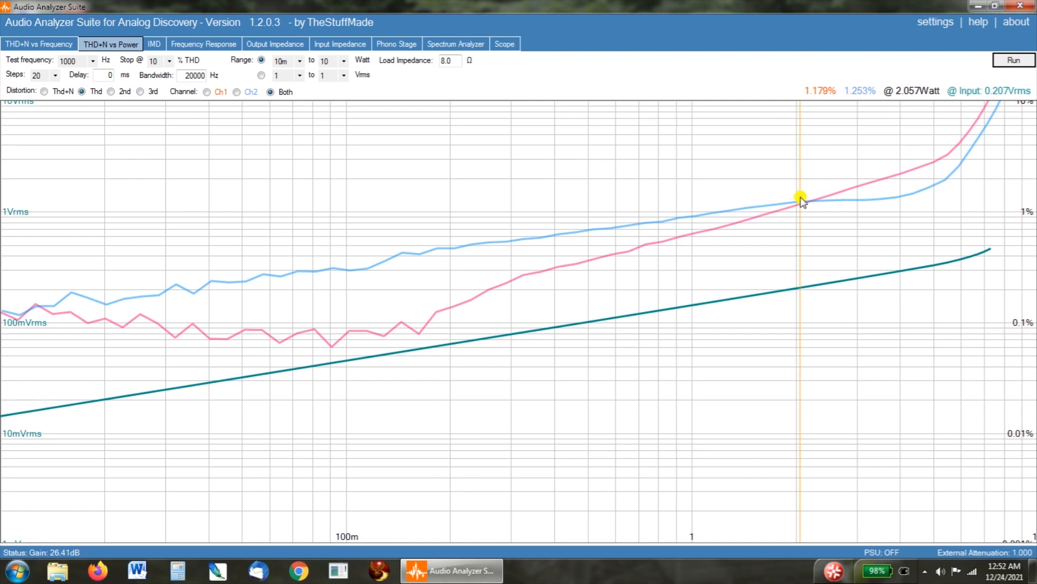
pyautogui.moveTo(804, 204)
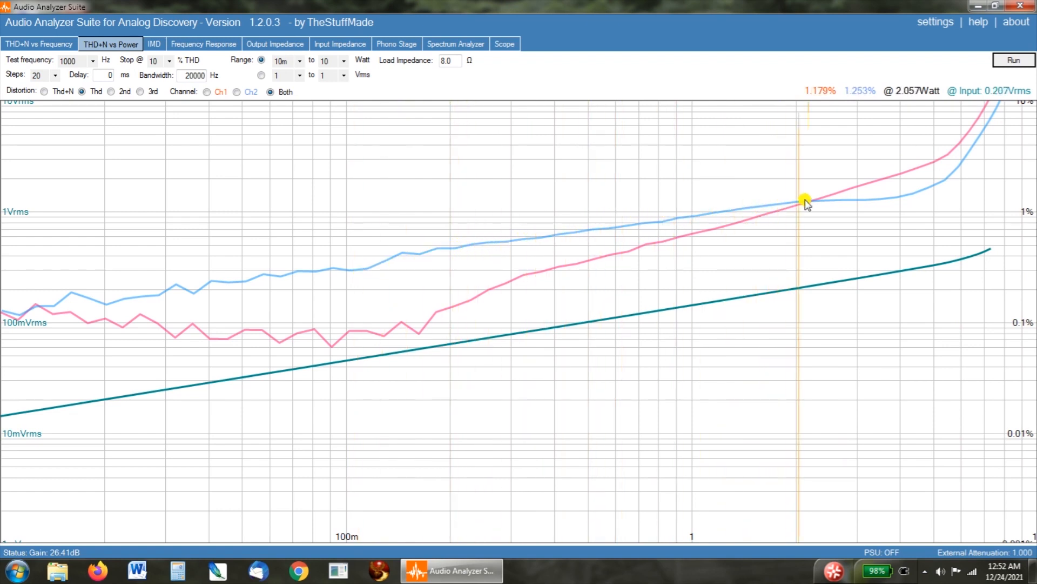
pyautogui.moveTo(966, 151)
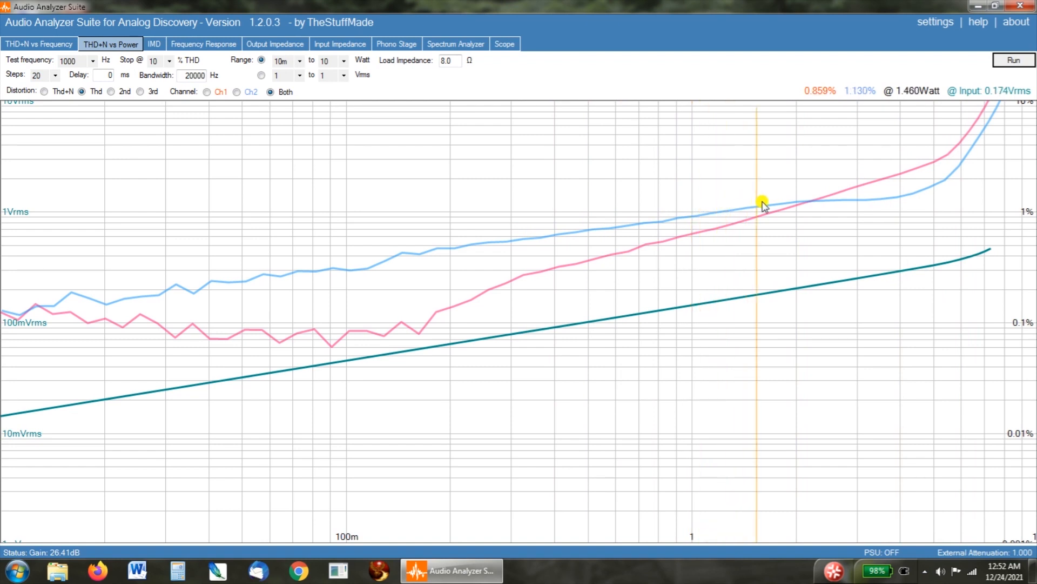
pyautogui.moveTo(761, 203); pyautogui.dragTo(797, 203)
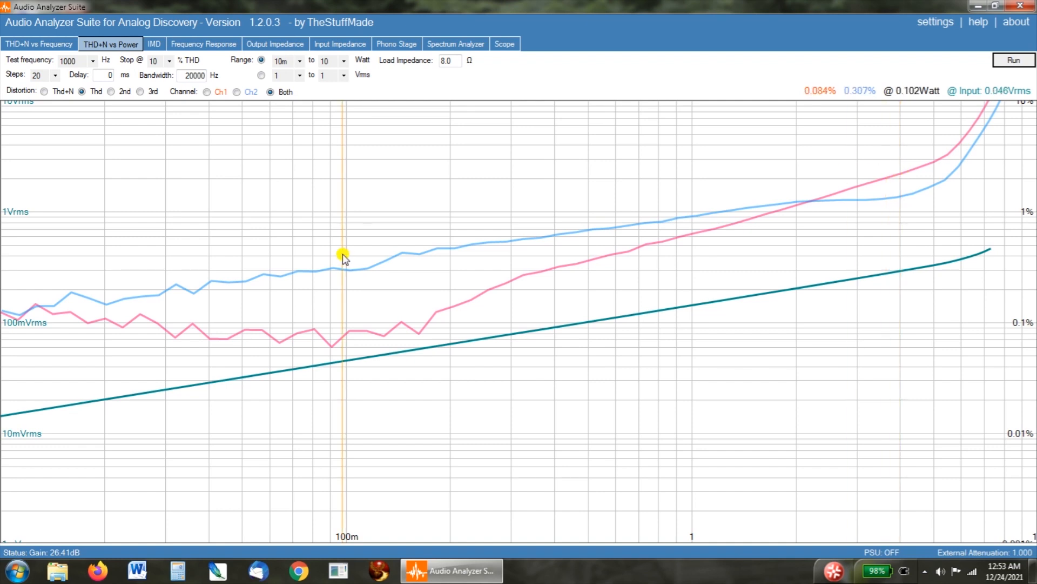
pyautogui.moveTo(342, 258); pyautogui.dragTo(292, 262)
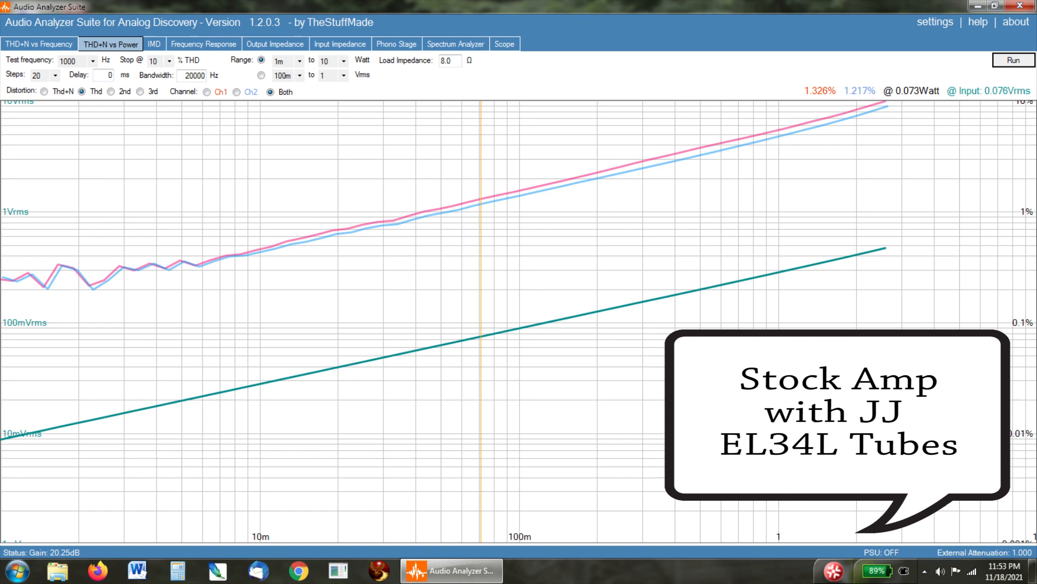
# Step: Show the 20 Hz–10 kHz, 0.5 W THD+N vs frequency results for the new tubes
pyautogui.click(1011, 60)
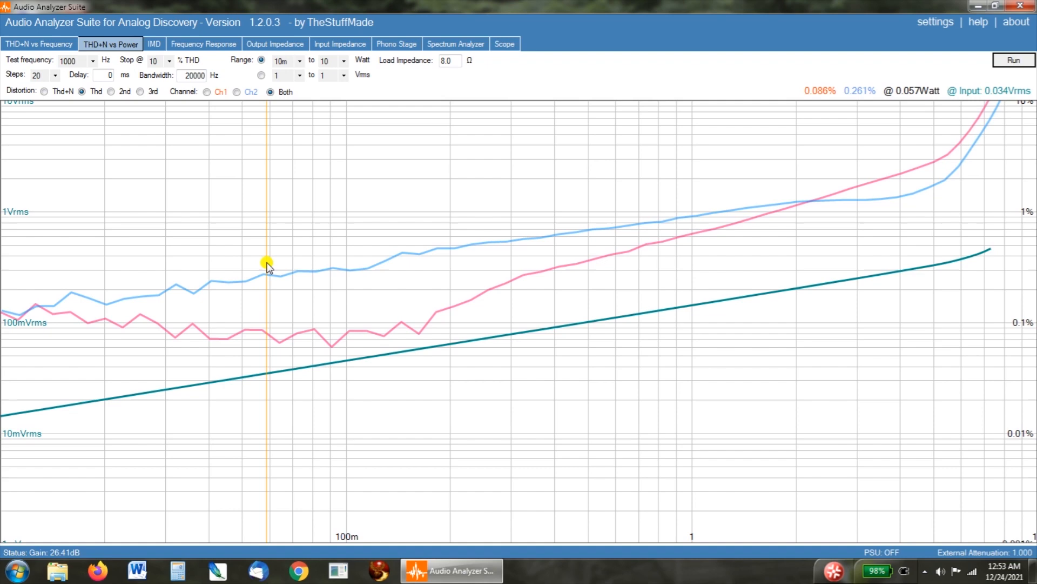
pyautogui.click(38, 44)
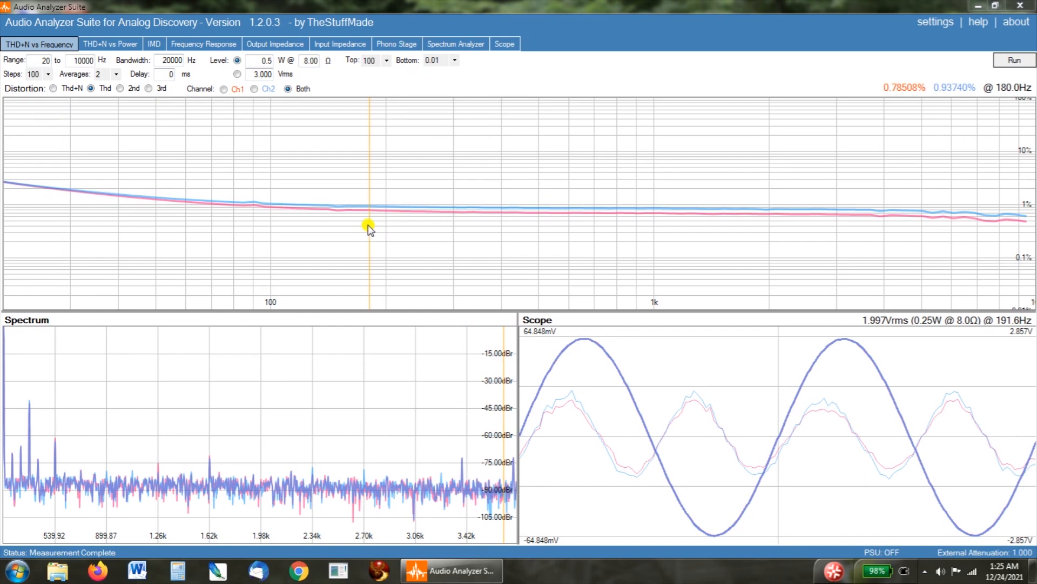
# Step: Read Ch1/Ch2 THD near 35 Hz and 150 Hz on the new frequency sweep
pyautogui.moveTo(368, 228); pyautogui.dragTo(245, 202)
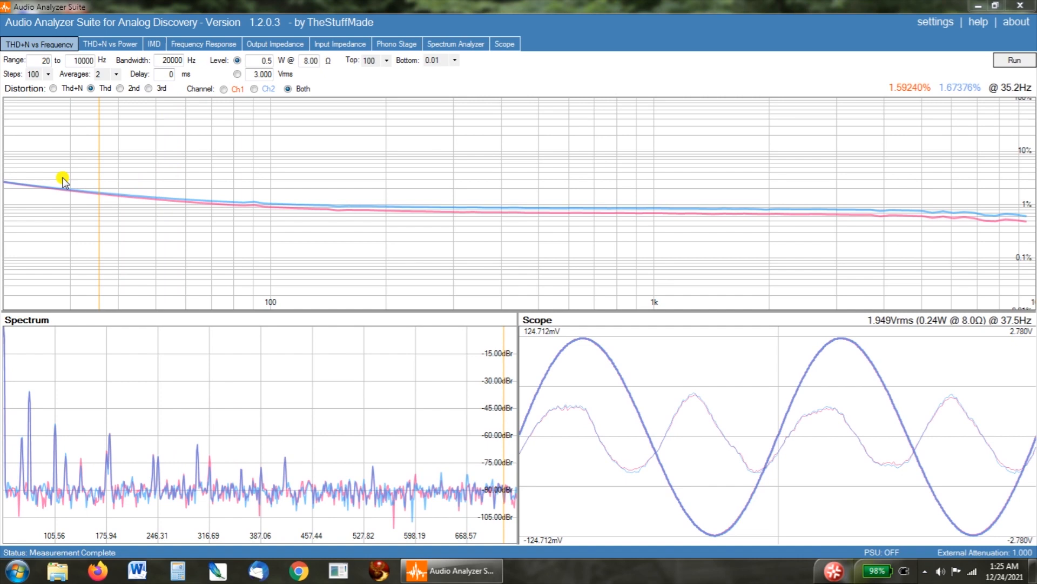
pyautogui.moveTo(62, 180); pyautogui.dragTo(10, 185)
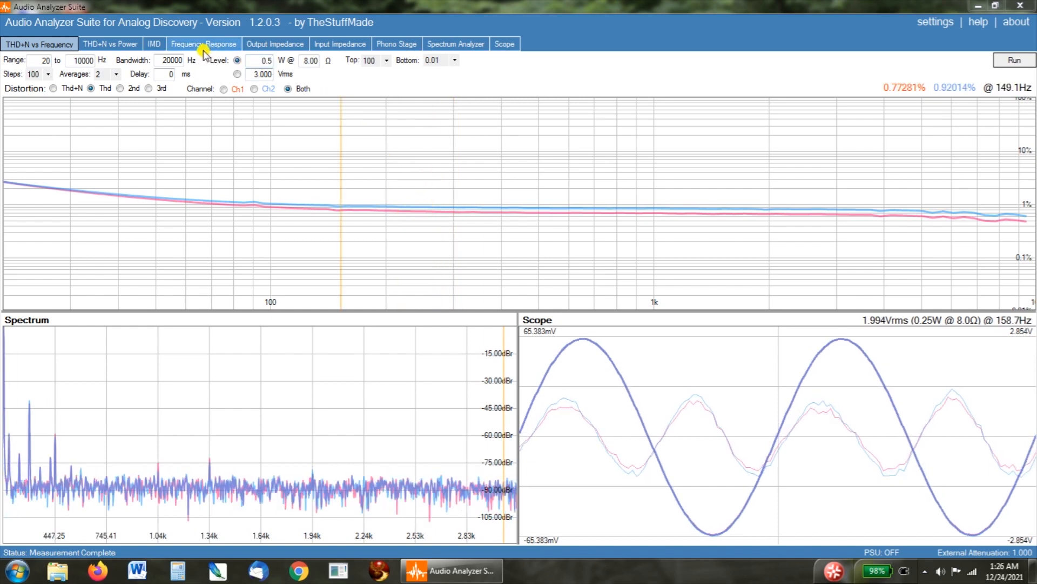
pyautogui.click(204, 44)
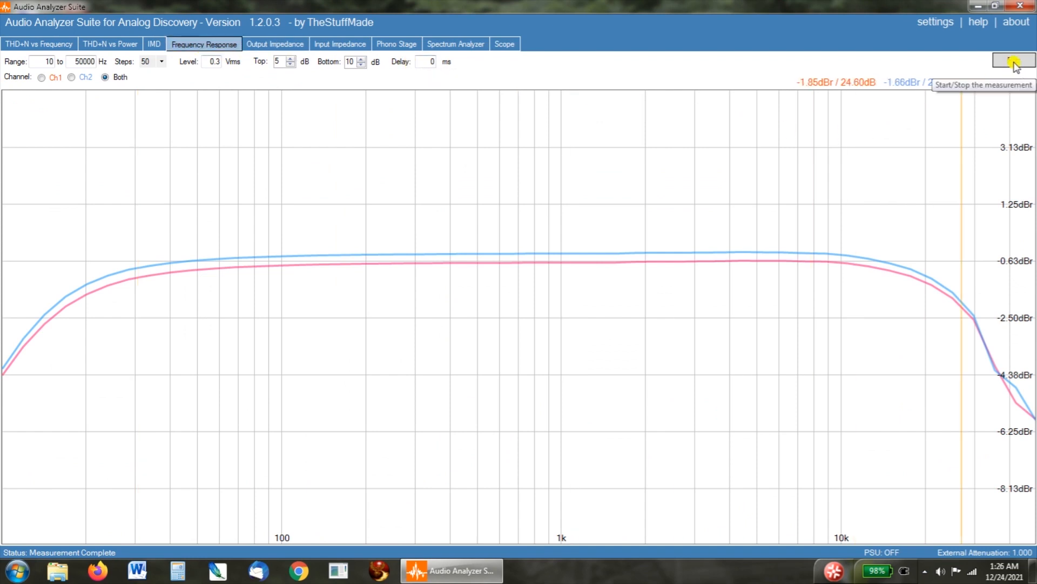
# Step: Rerun the 10 Hz–50 kHz frequency response sweep for both channels
pyautogui.click(1013, 60)
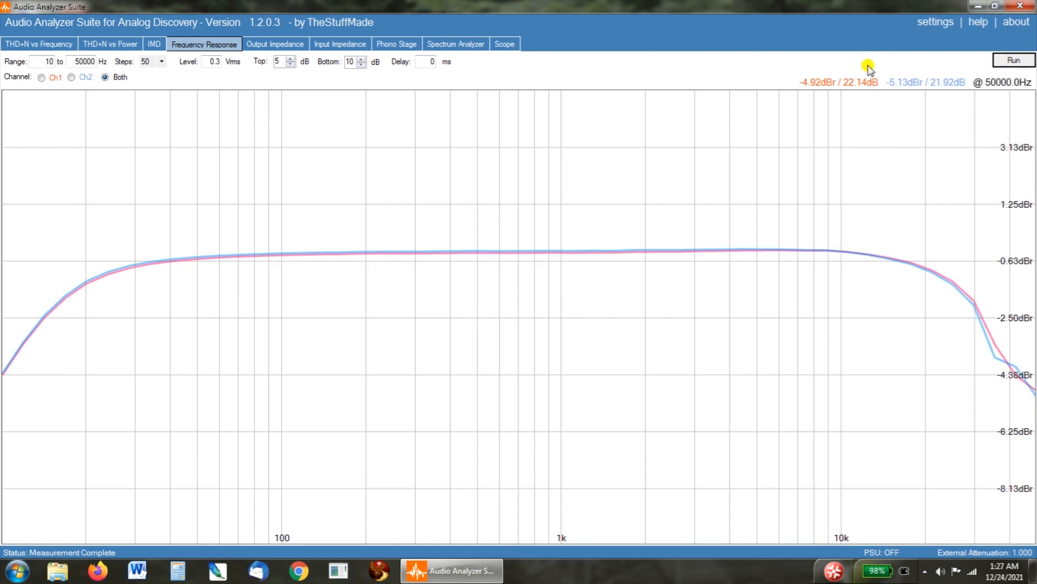
pyautogui.moveTo(109, 277)
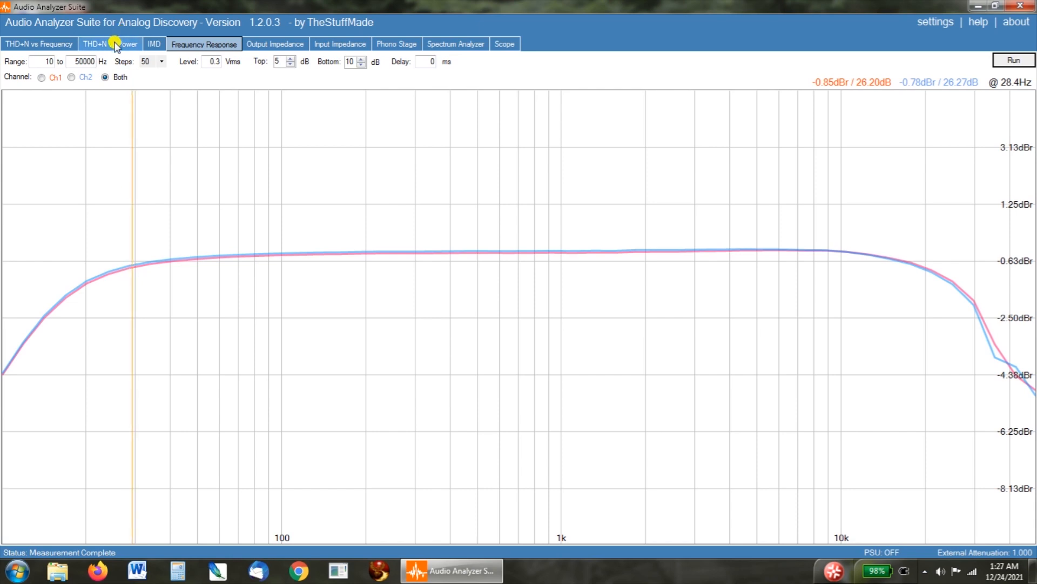
# Step: Run a fresh THD+N vs power sweep for both channels through to completion
pyautogui.click(109, 44)
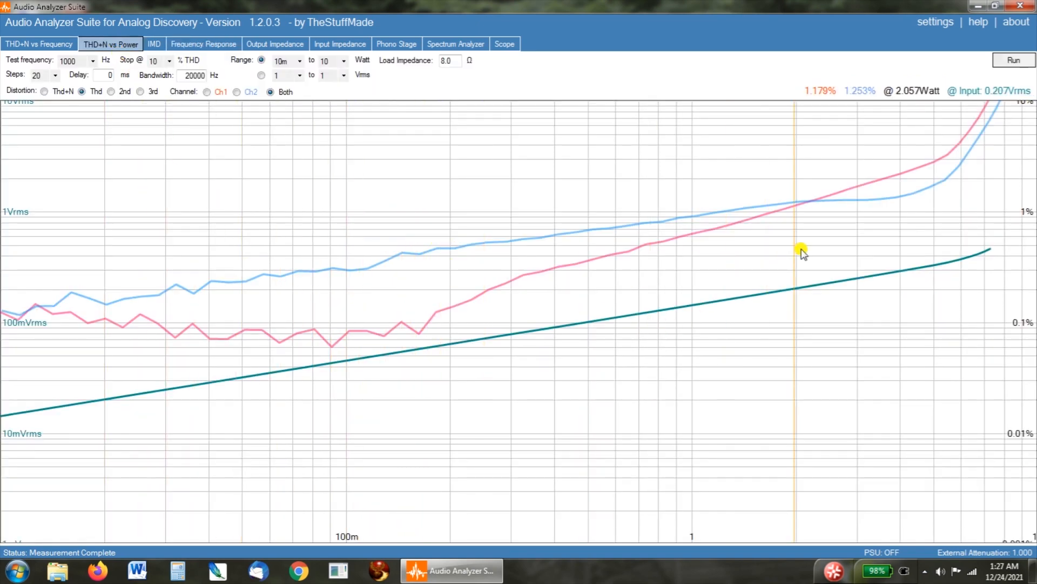
pyautogui.click(1014, 59)
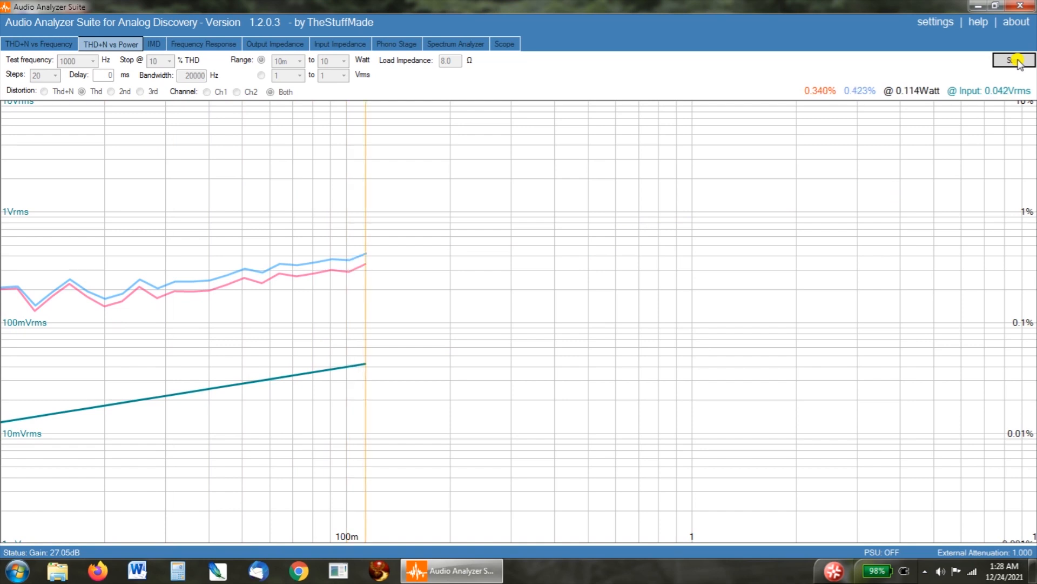
pyautogui.click(1013, 60)
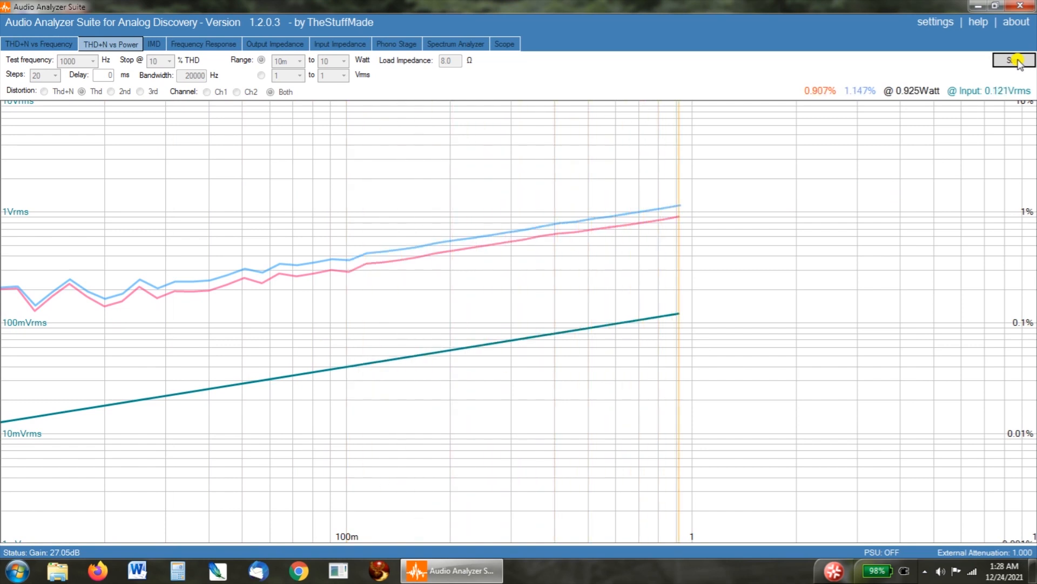
pyautogui.click(1013, 60)
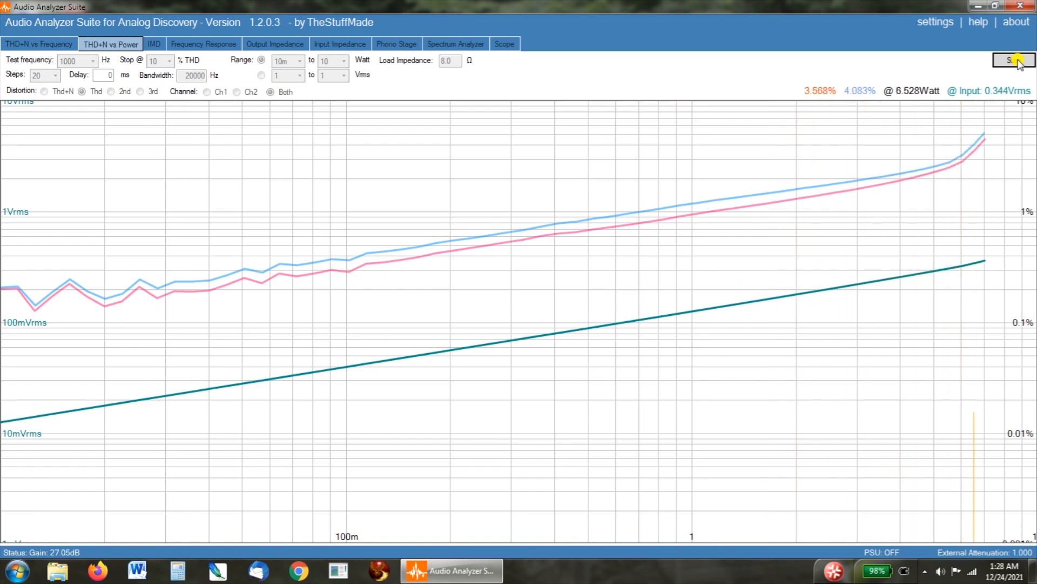
pyautogui.click(1012, 59)
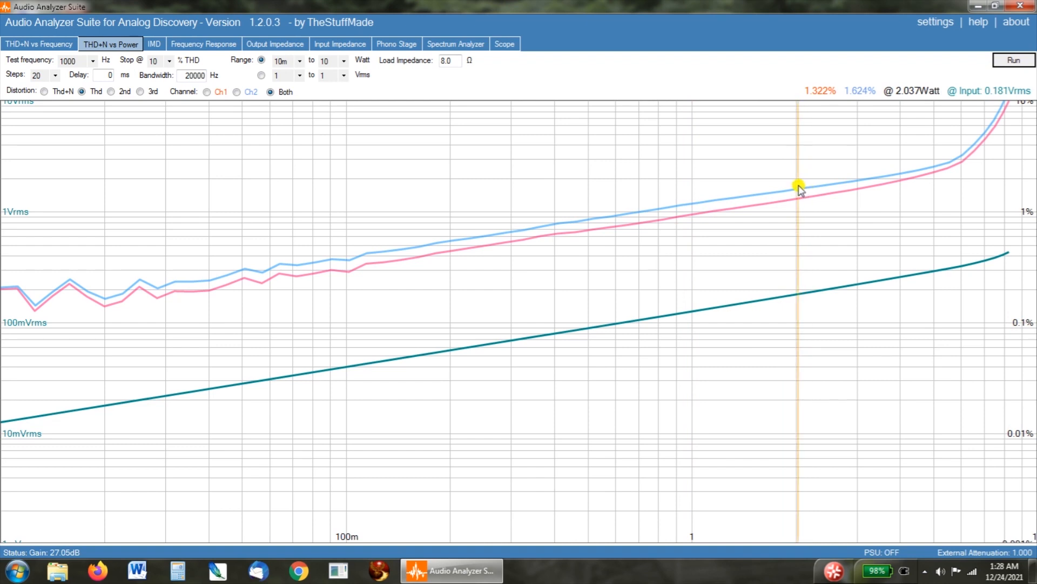
pyautogui.moveTo(811, 189)
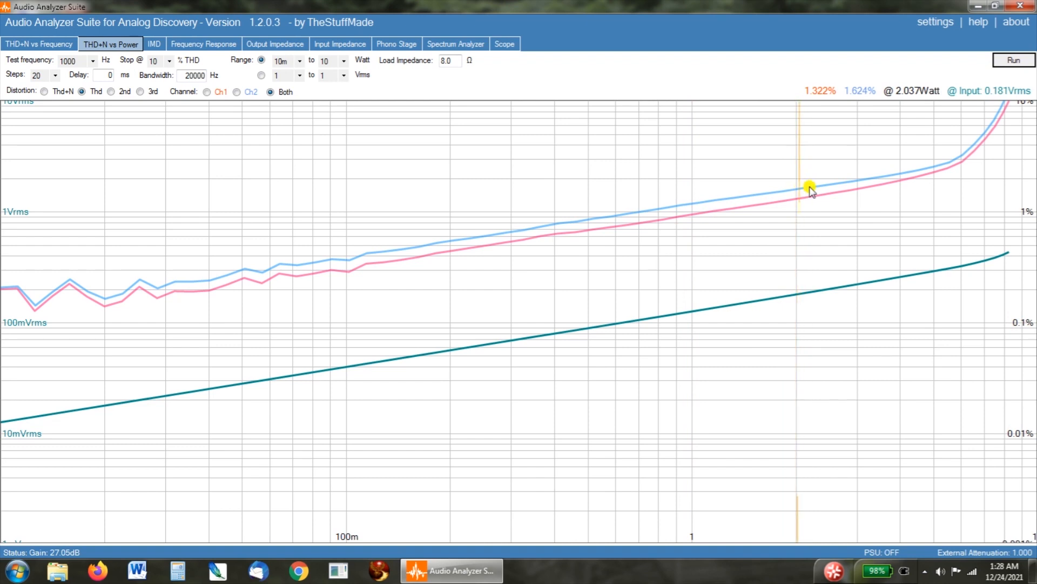